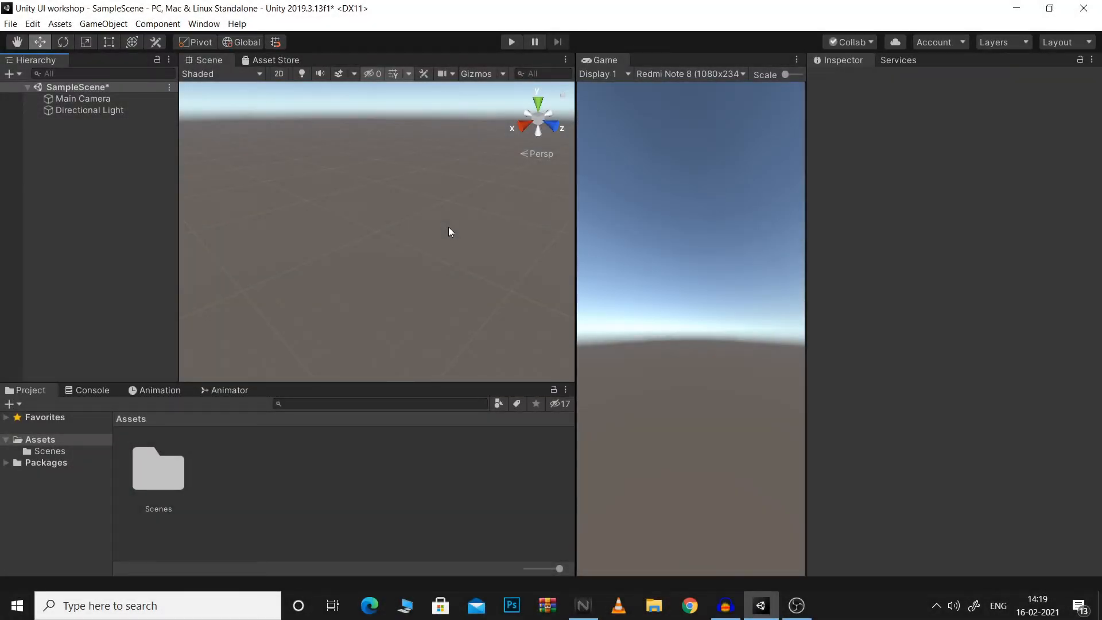
mouse_move(457, 193)
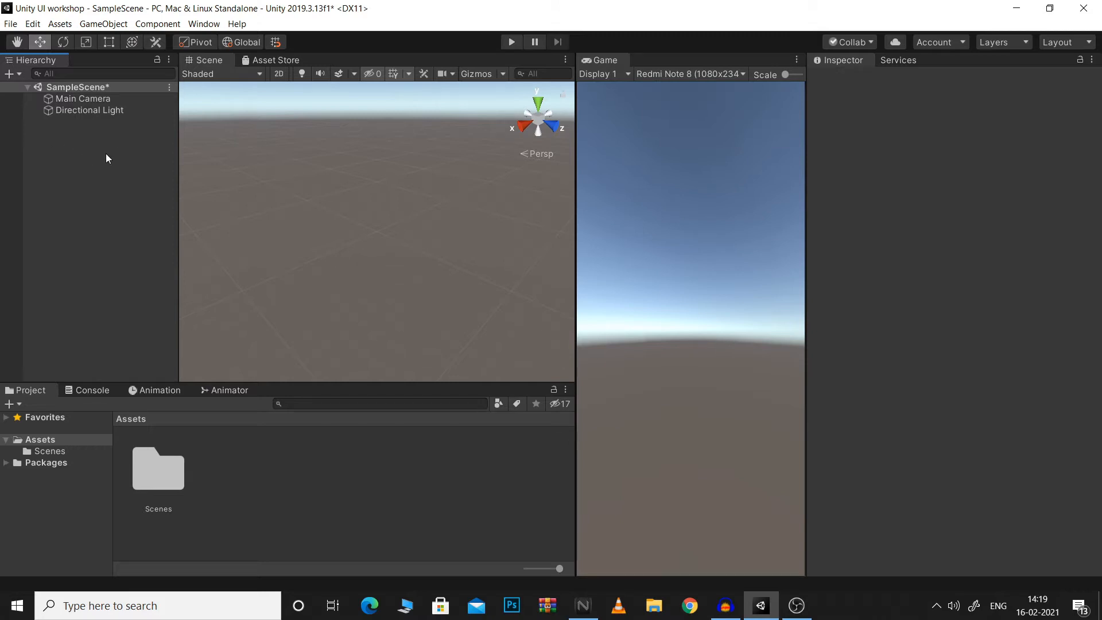
Step: Create a UI Canvas (with its EventSystem) from the Hierarchy context menu
right_click(84, 152)
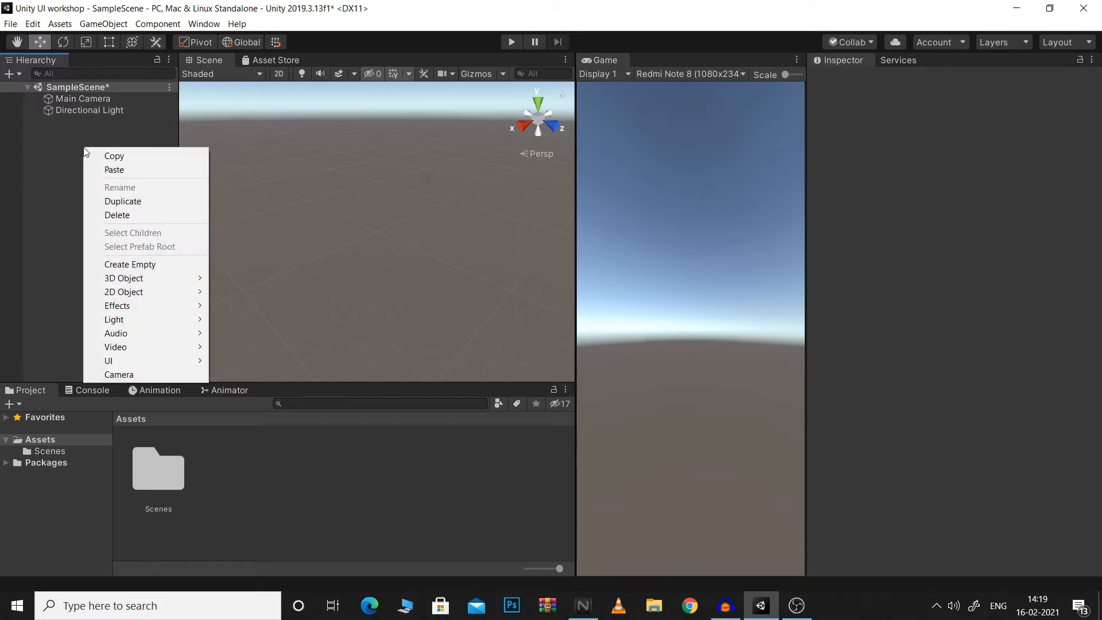
mouse_move(108, 360)
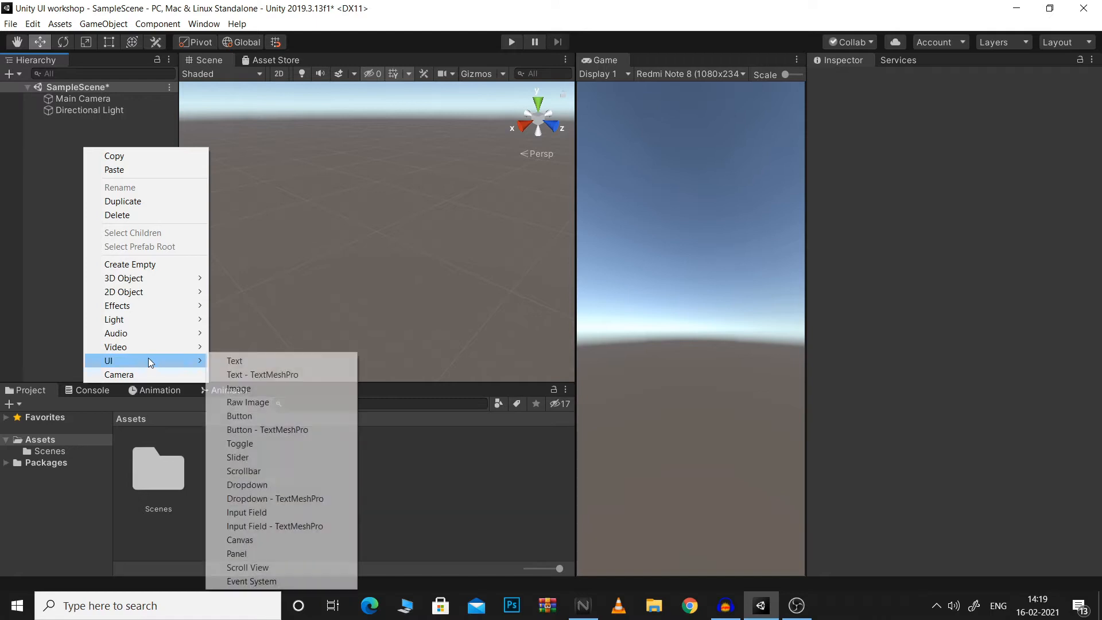
click(240, 540)
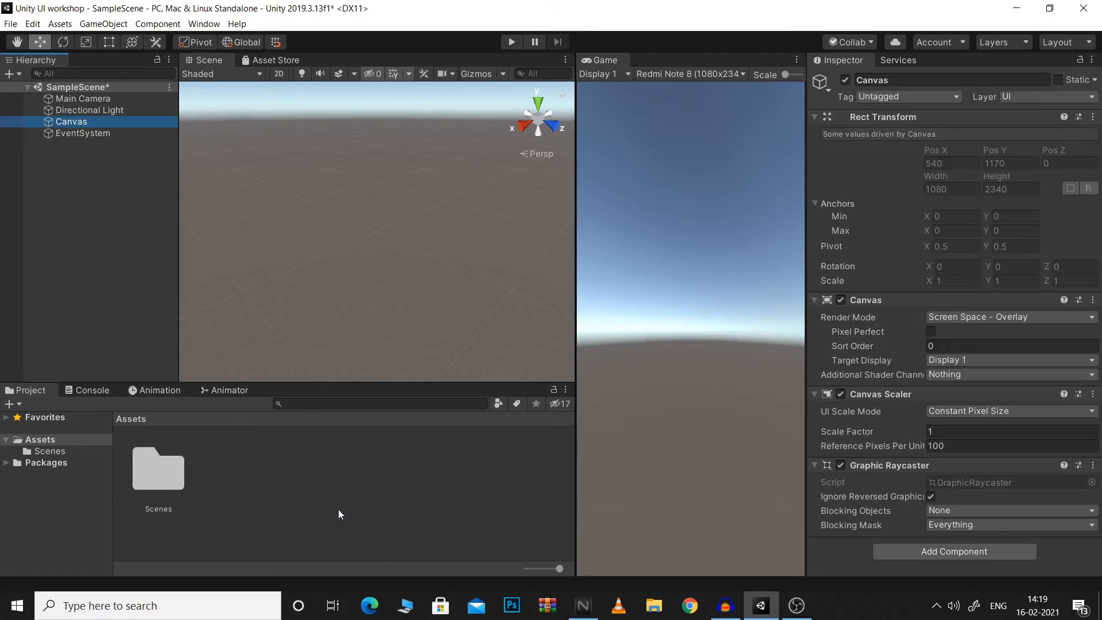
mouse_move(142, 129)
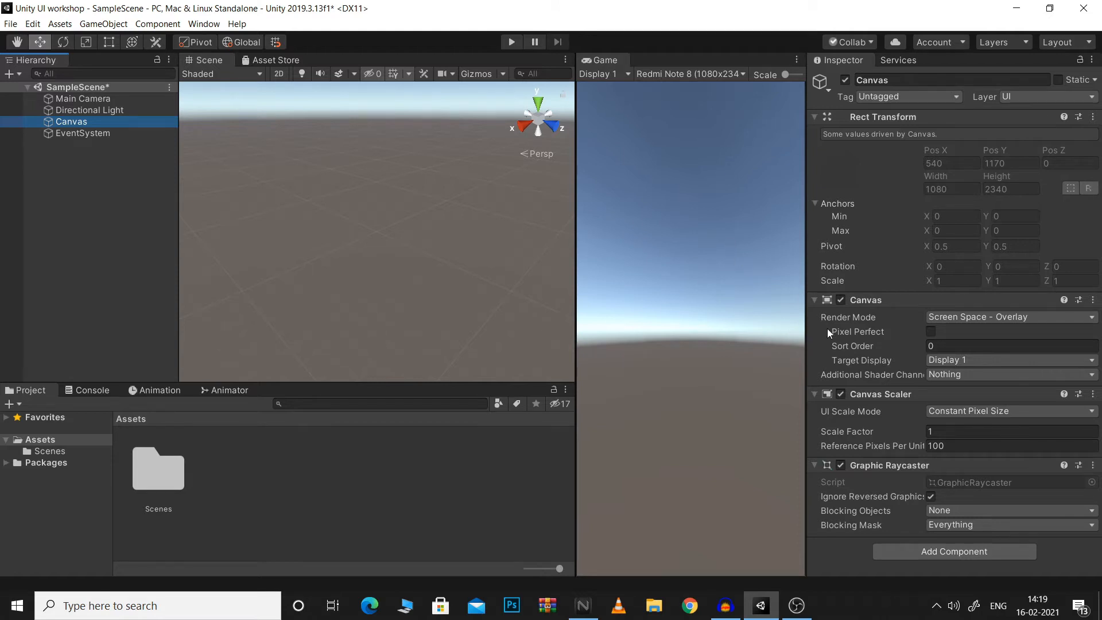
mouse_move(856, 294)
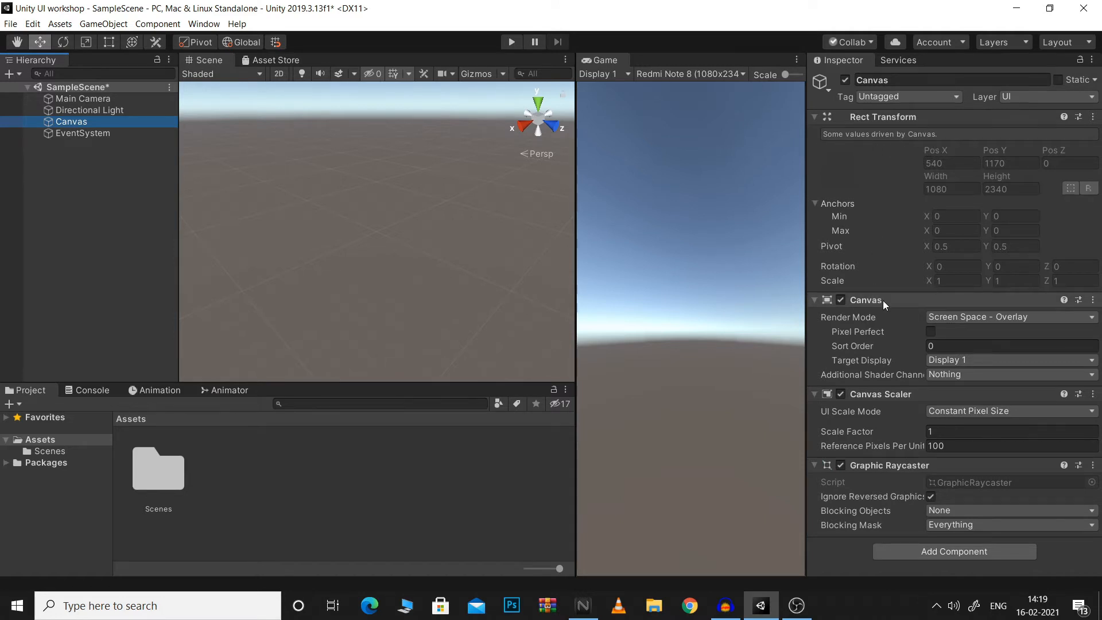
mouse_move(843, 321)
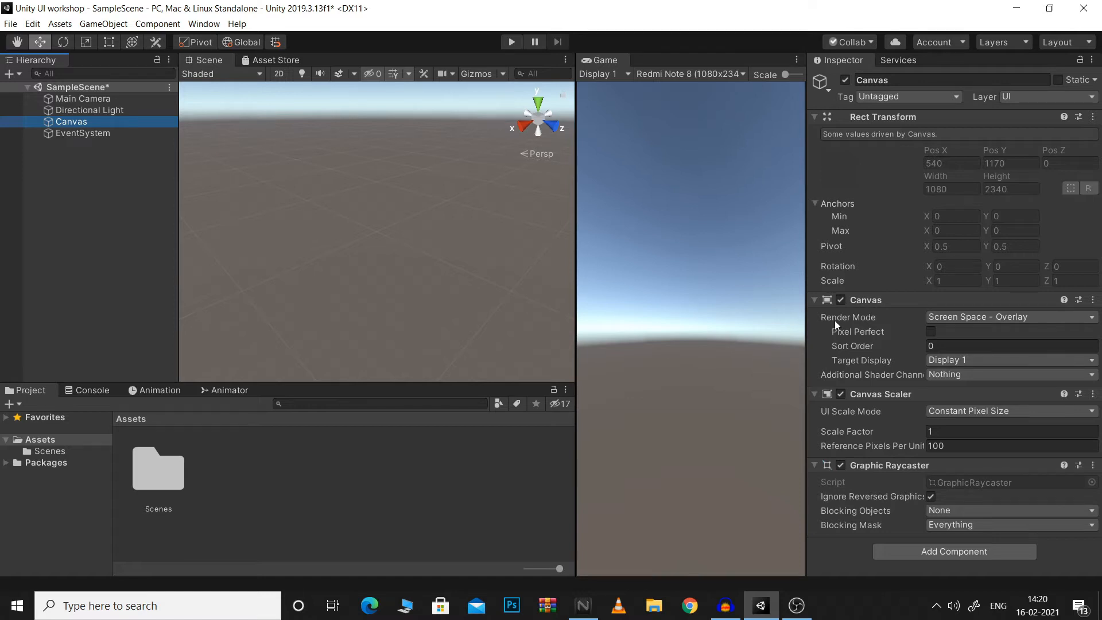
mouse_move(901, 326)
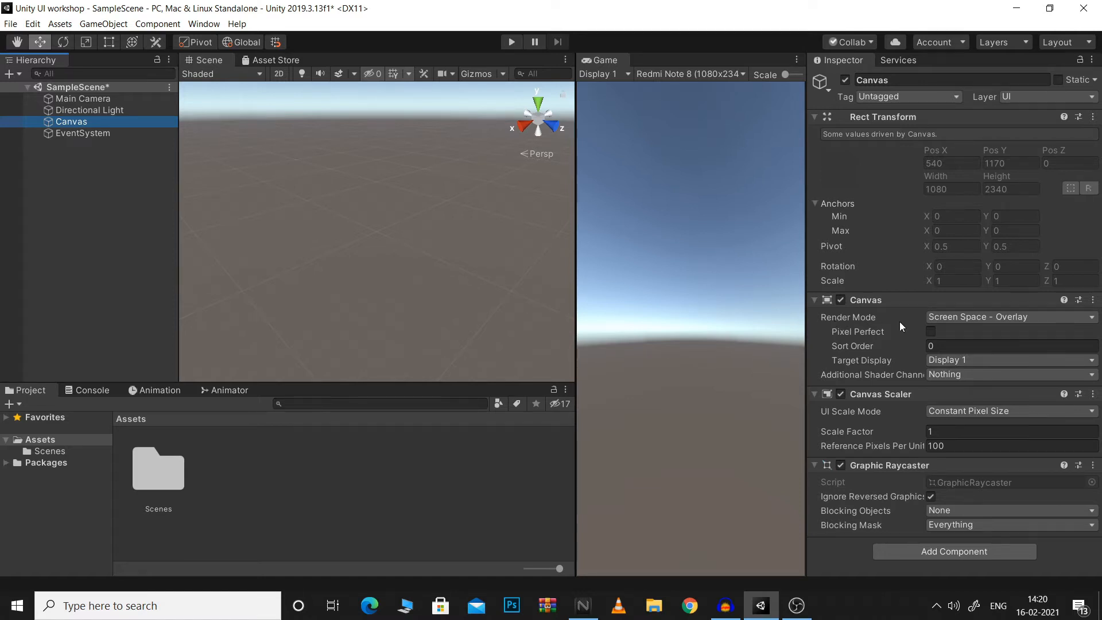
Step: Keep Render Mode at Screen Space - Overlay and start adding a UI Image under the Canvas
click(1012, 317)
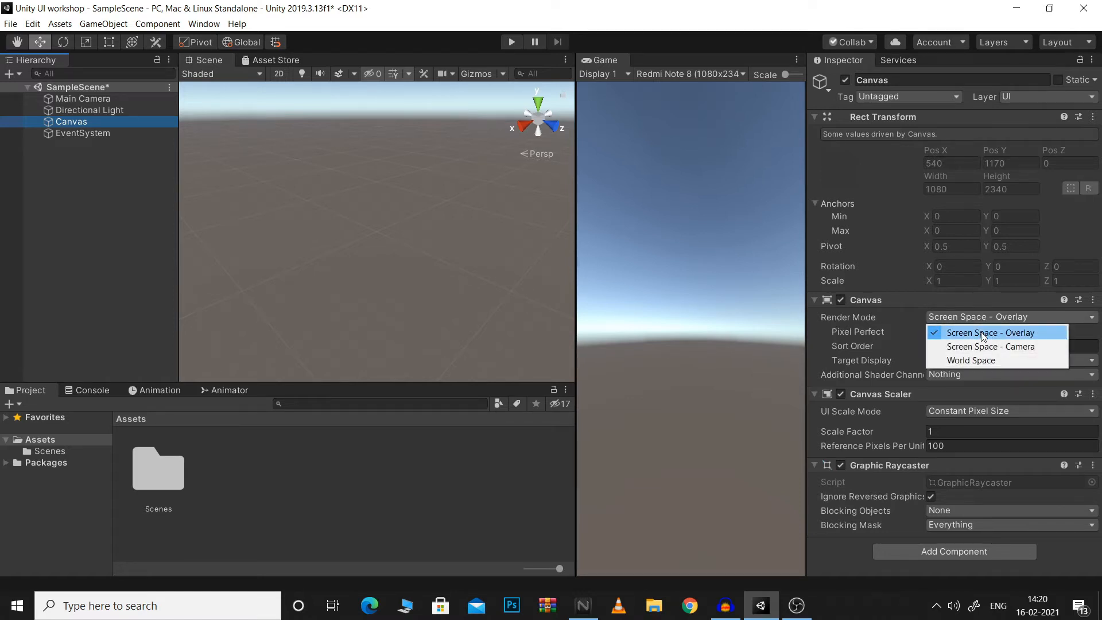
mouse_move(990, 347)
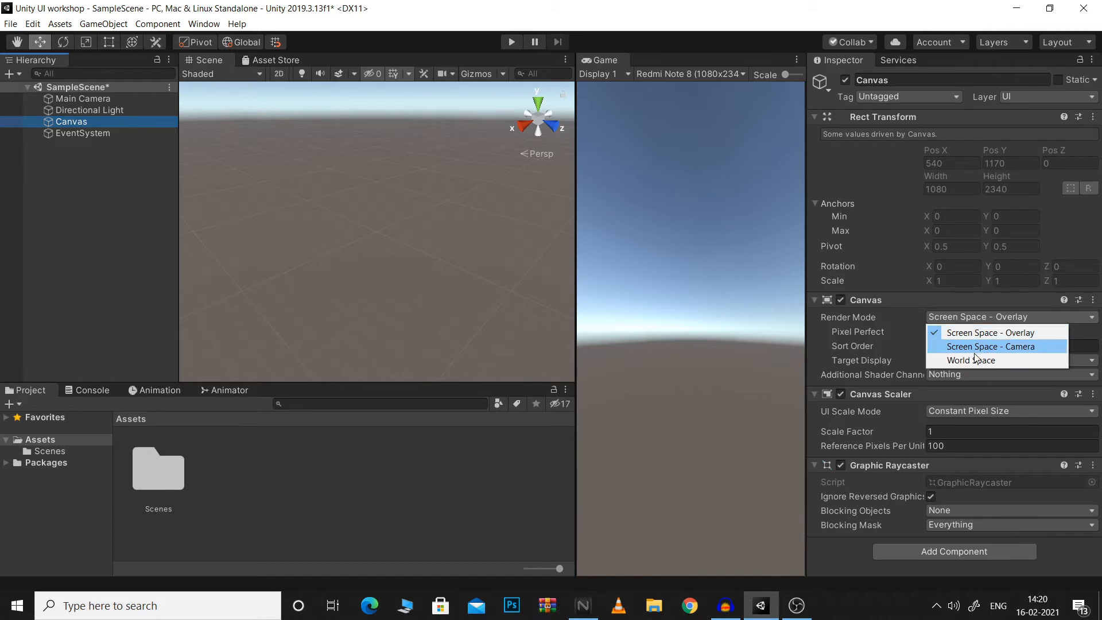
mouse_move(966, 360)
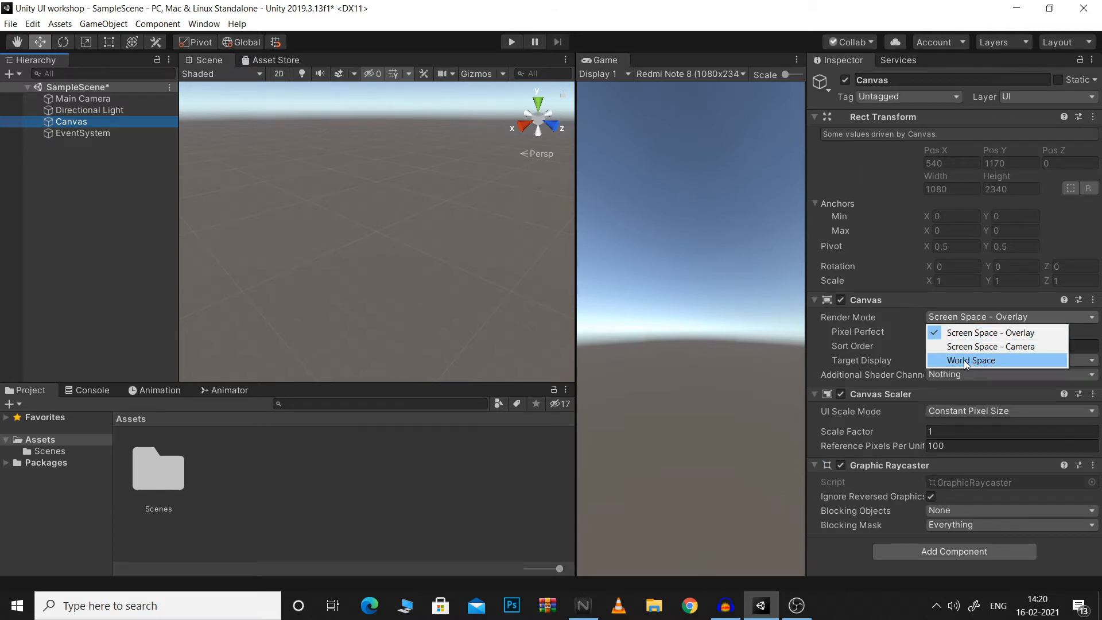
mouse_move(973, 333)
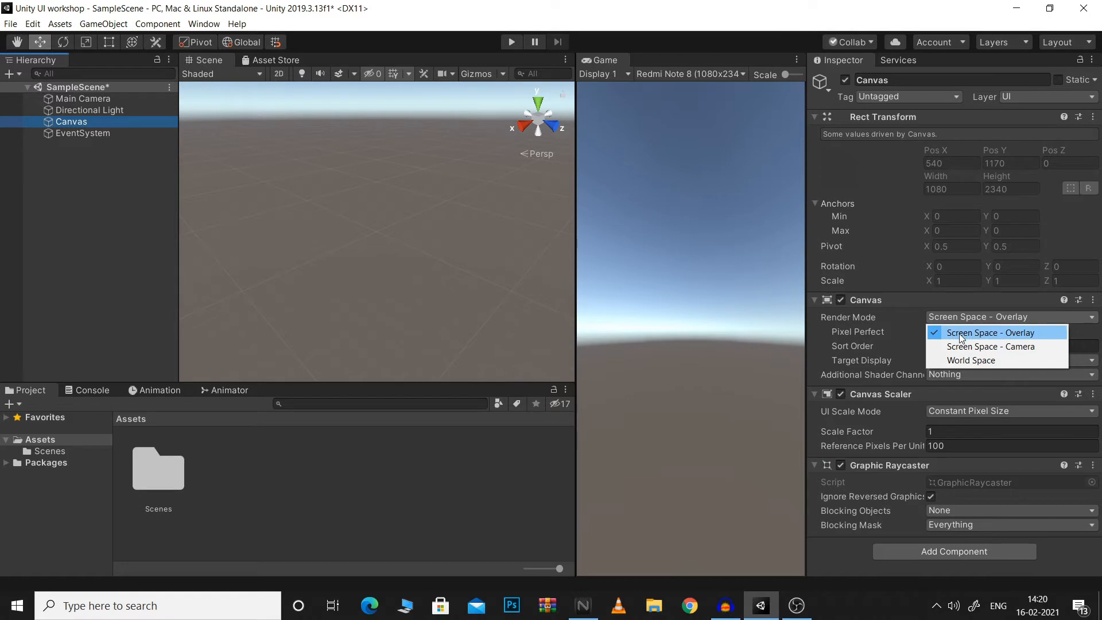
click(994, 333)
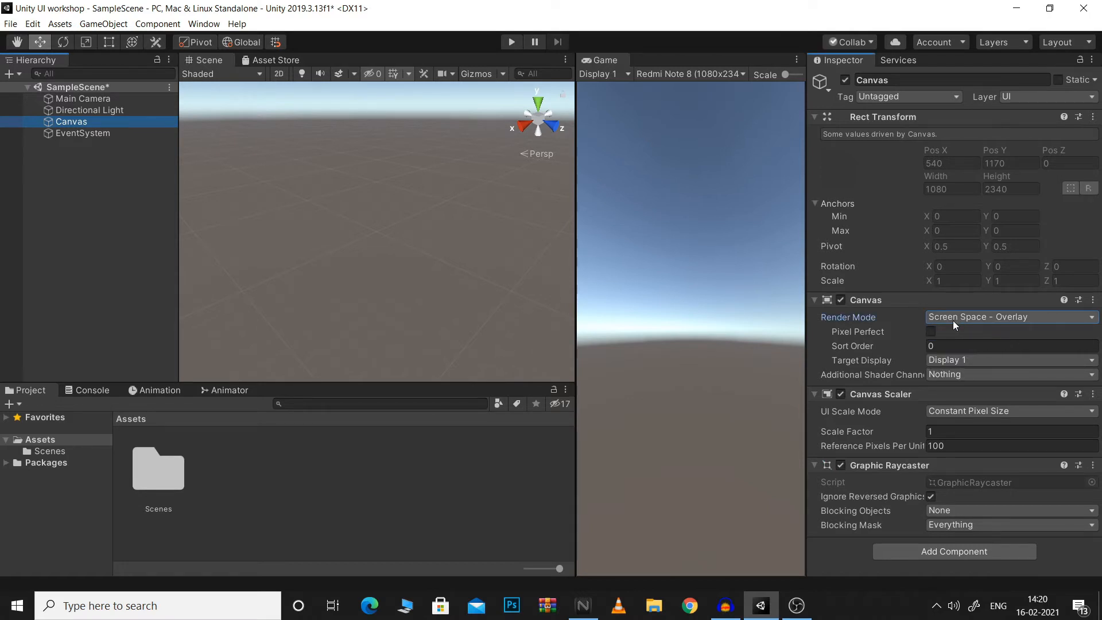
right_click(72, 122)
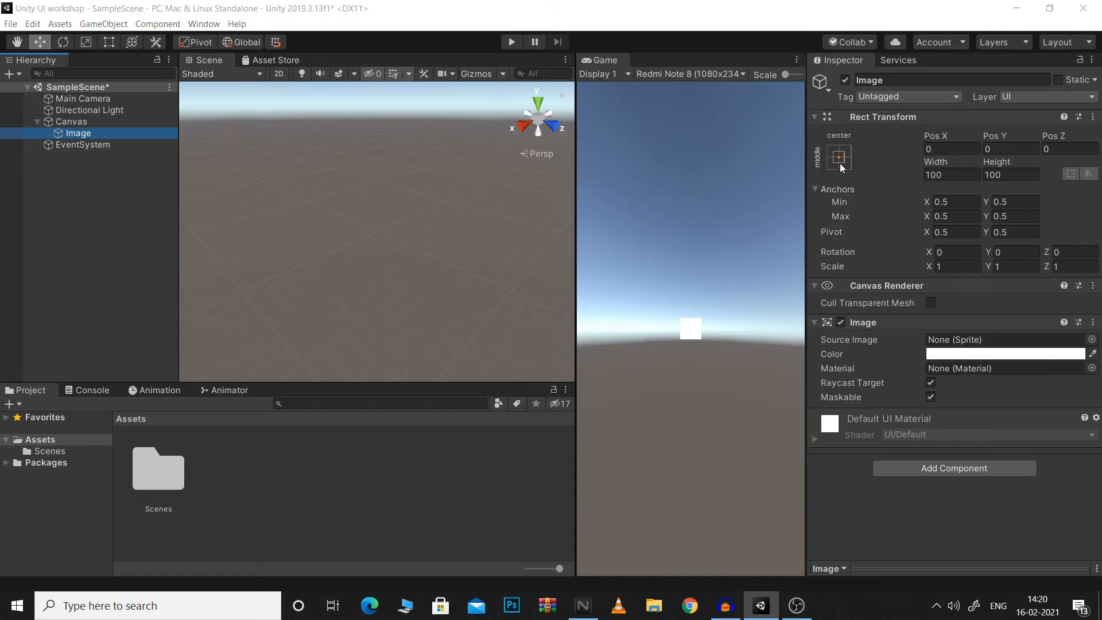
Step: Set the Image's anchor preset to stretch-stretch so it fills the Canvas
click(838, 156)
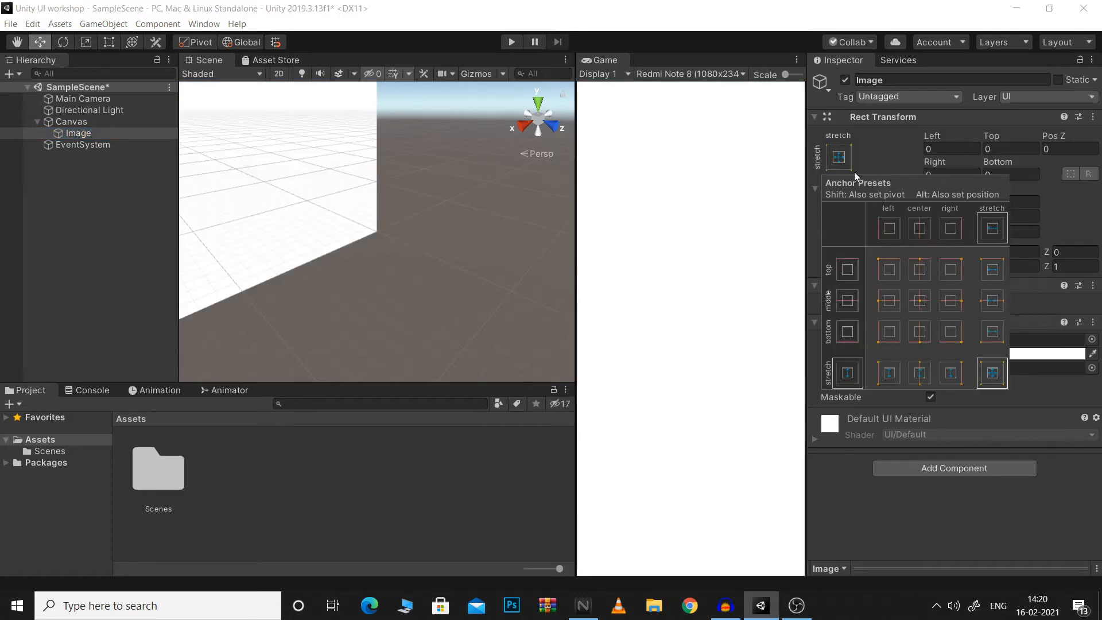
click(992, 372)
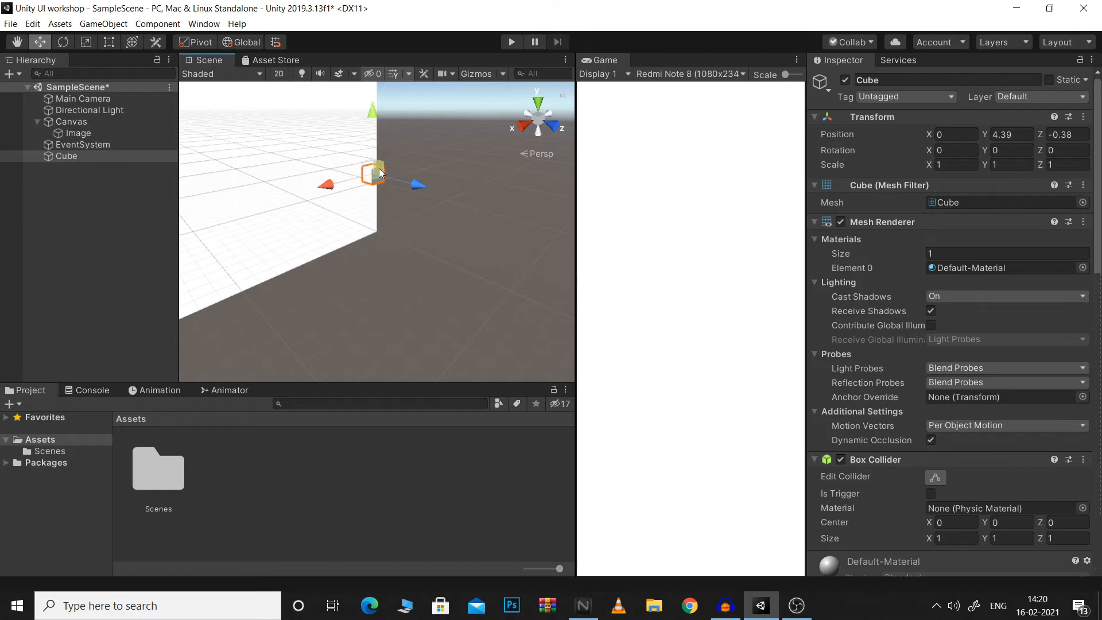
Step: Drag the Cube down to the canvas corner and select the Canvas again
drag(374, 174, 353, 216)
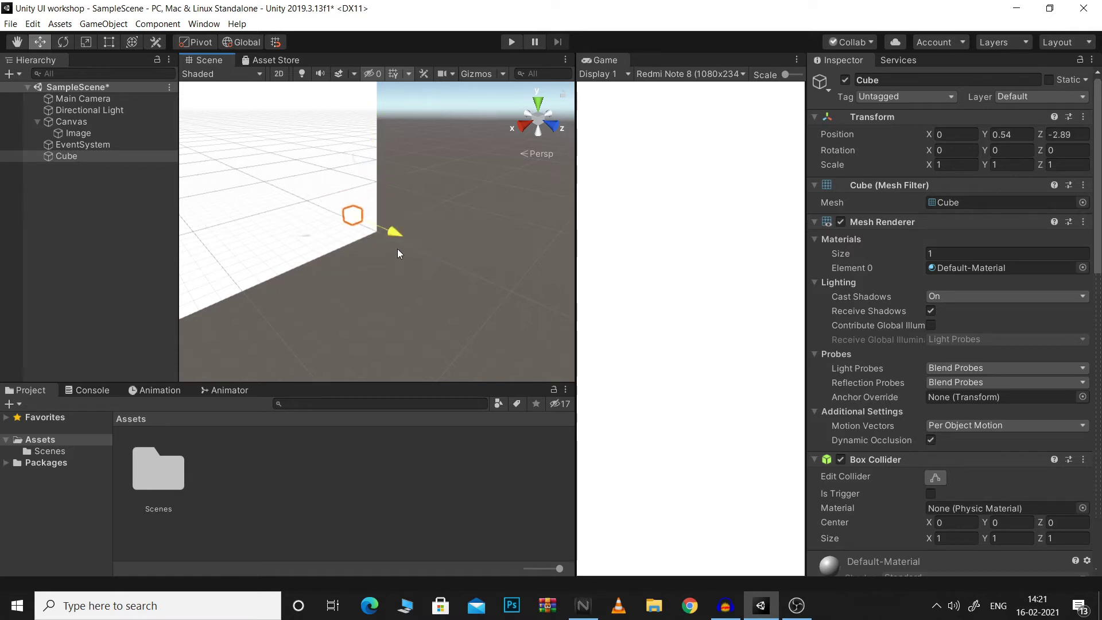
drag(352, 215, 381, 228)
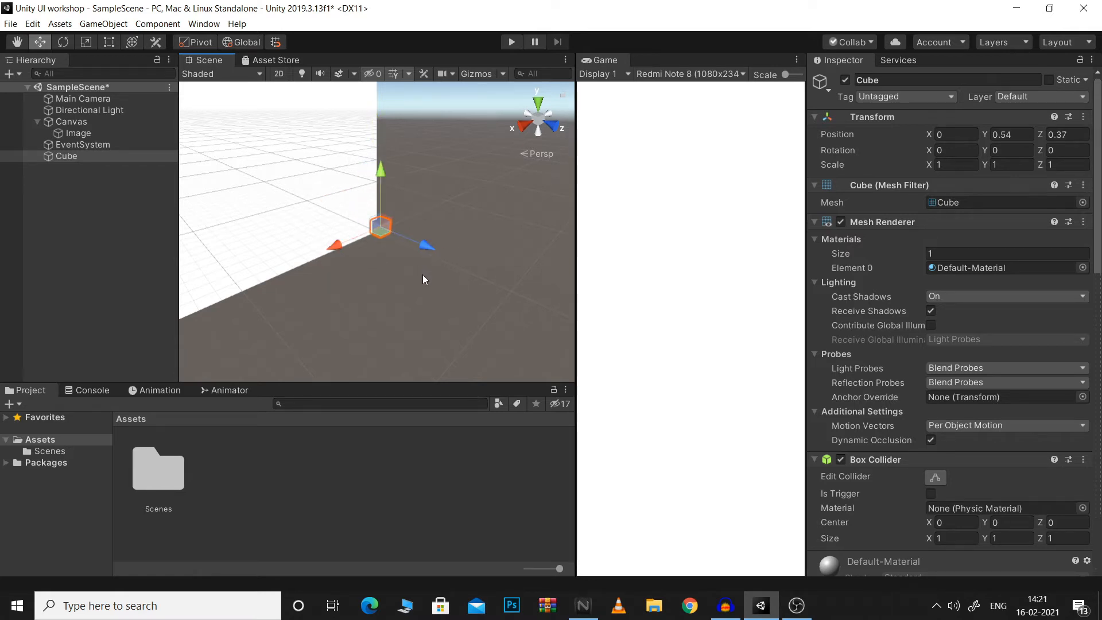
click(72, 122)
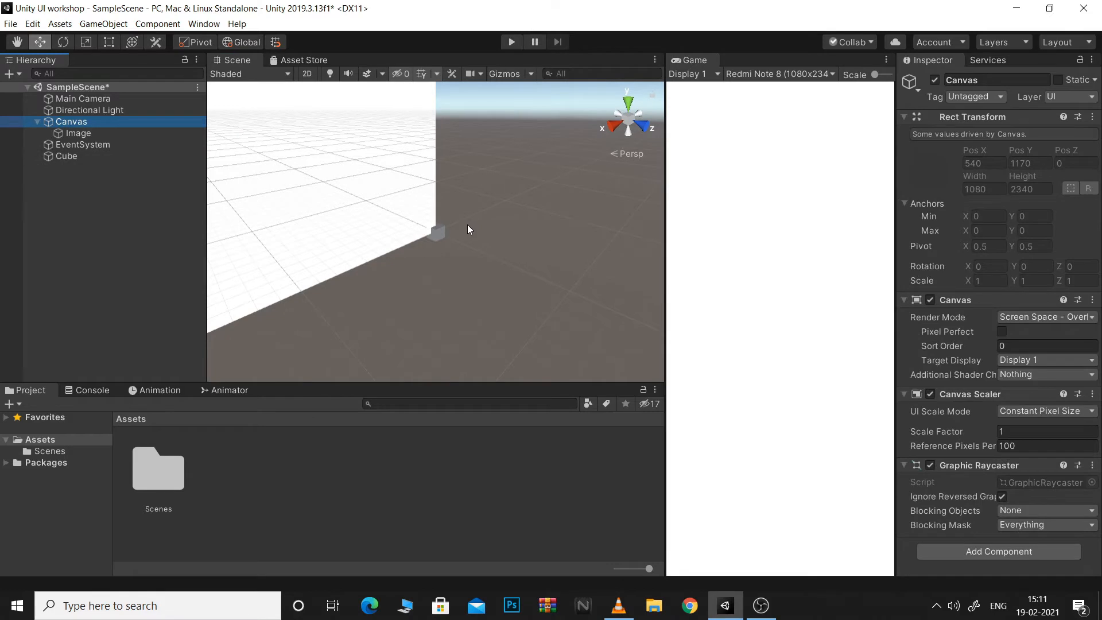
mouse_move(560, 285)
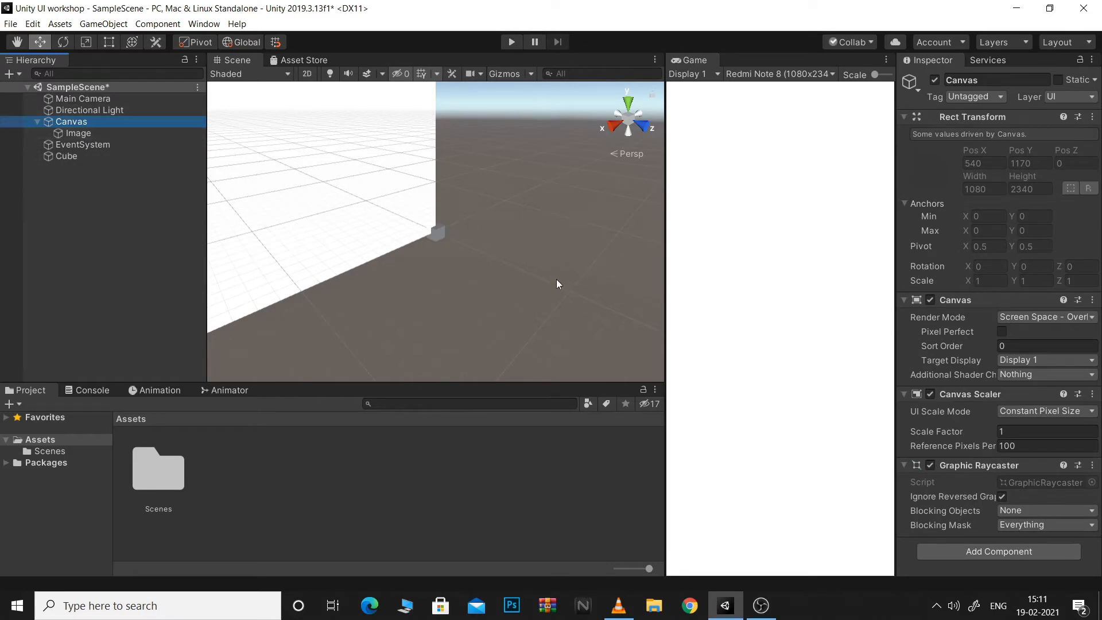
Step: Switch the Canvas to Screen Space - Camera on the Main Camera with Plane Distance 10
click(1045, 317)
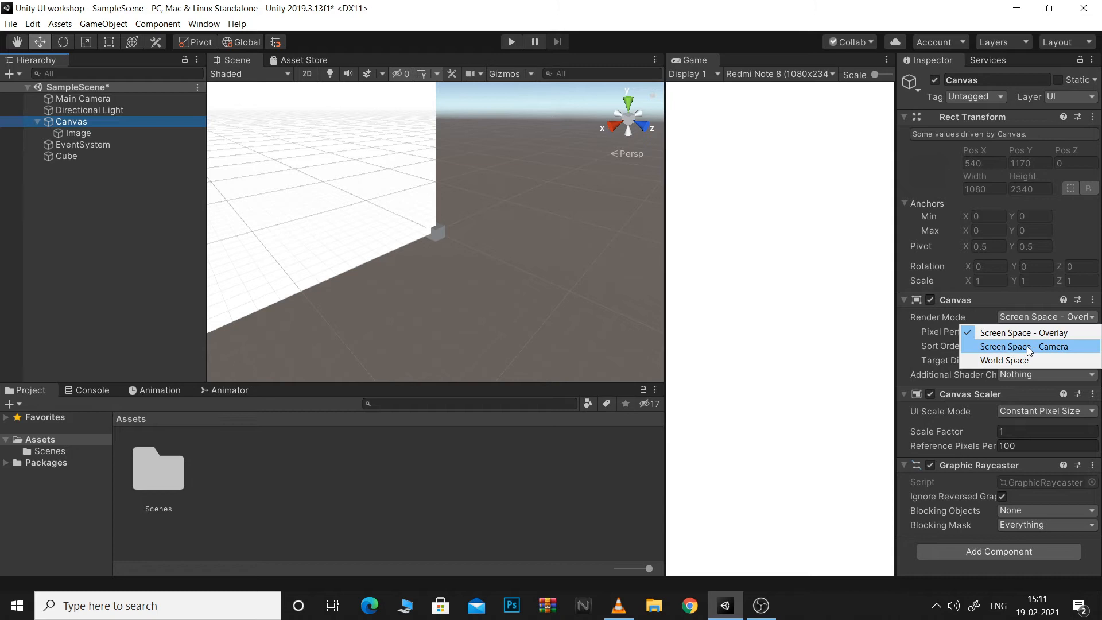
click(1024, 347)
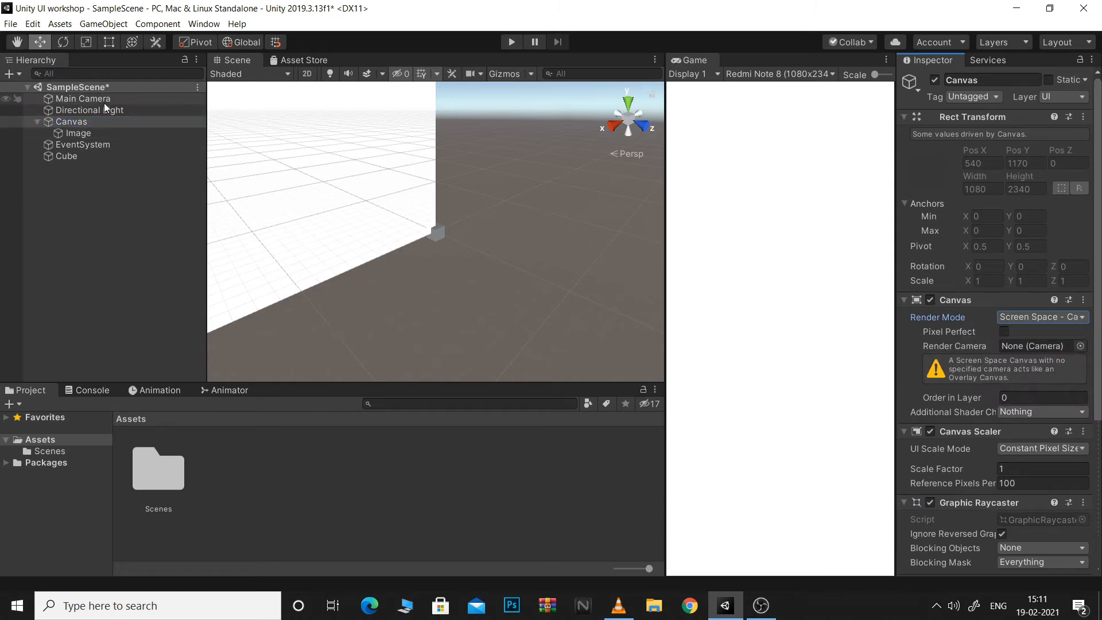
click(1035, 347)
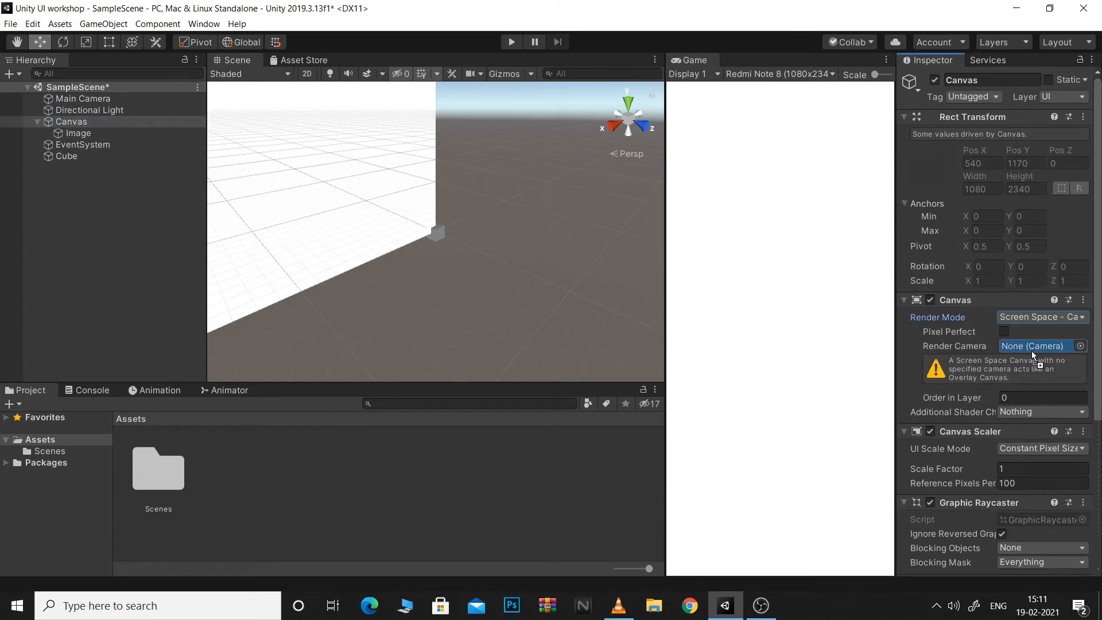
click(1040, 347)
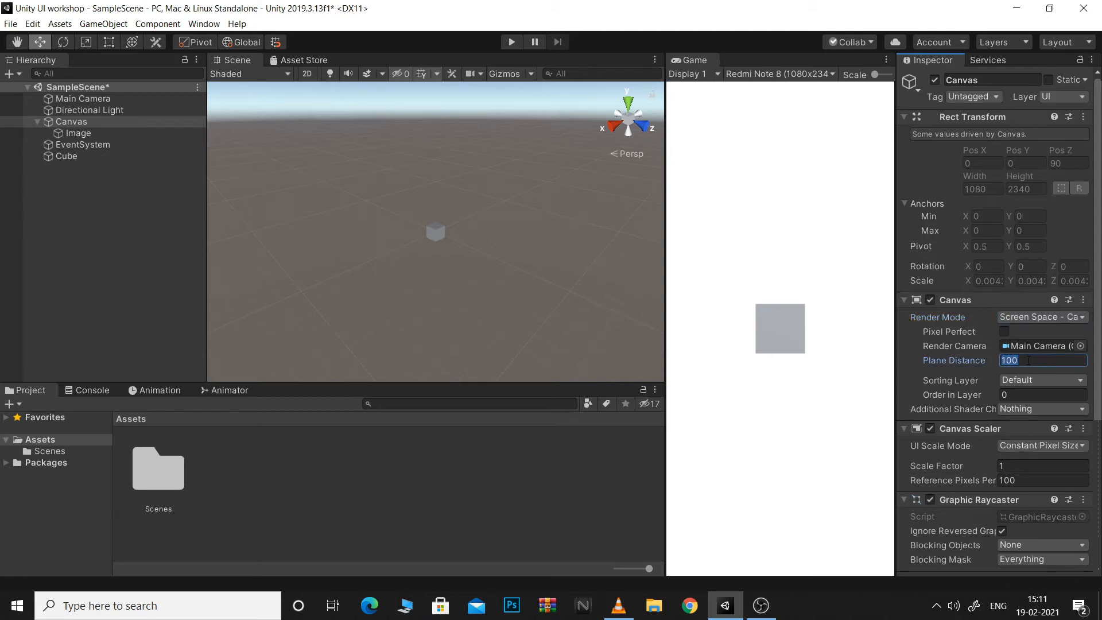
text(10)
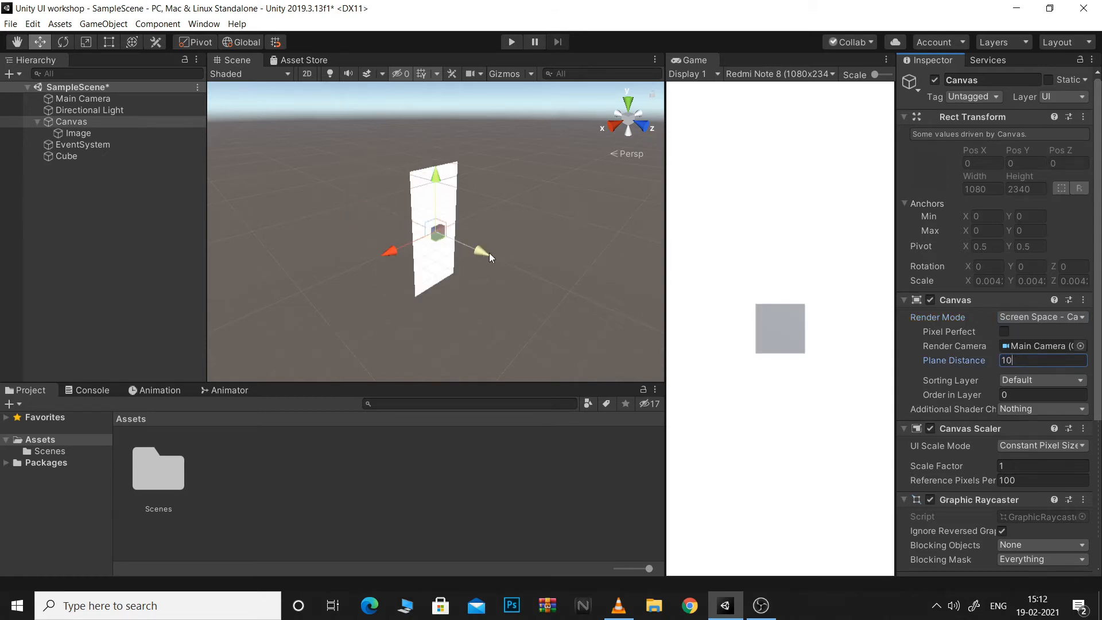
Step: Move the Cube along Z to about -0.92, behind the Canvas
click(67, 156)
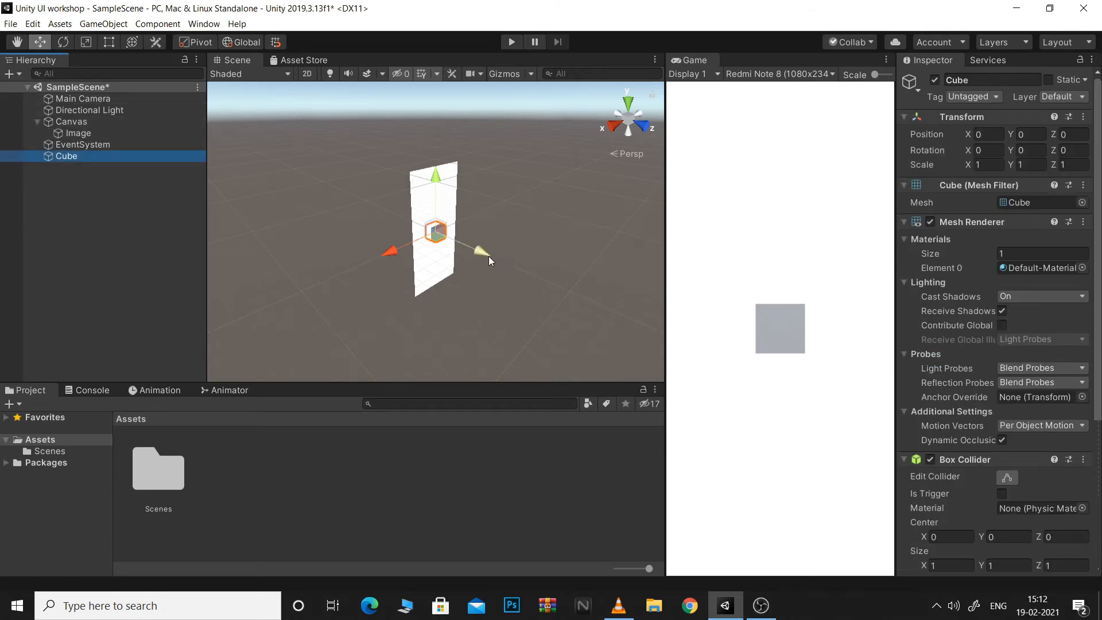
drag(434, 232, 465, 244)
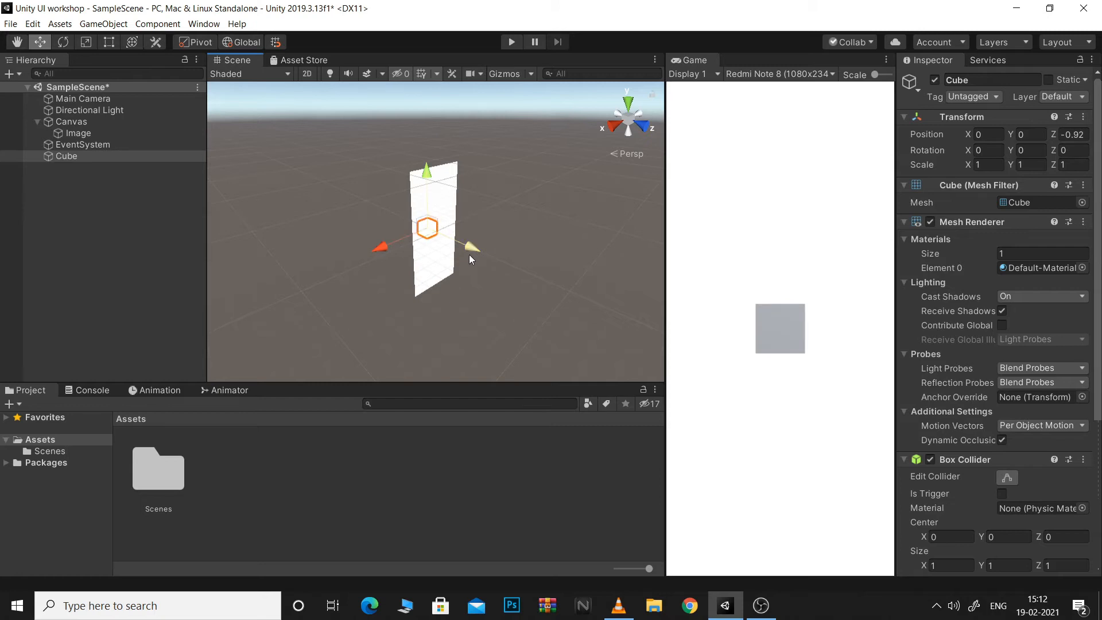
drag(471, 245, 481, 250)
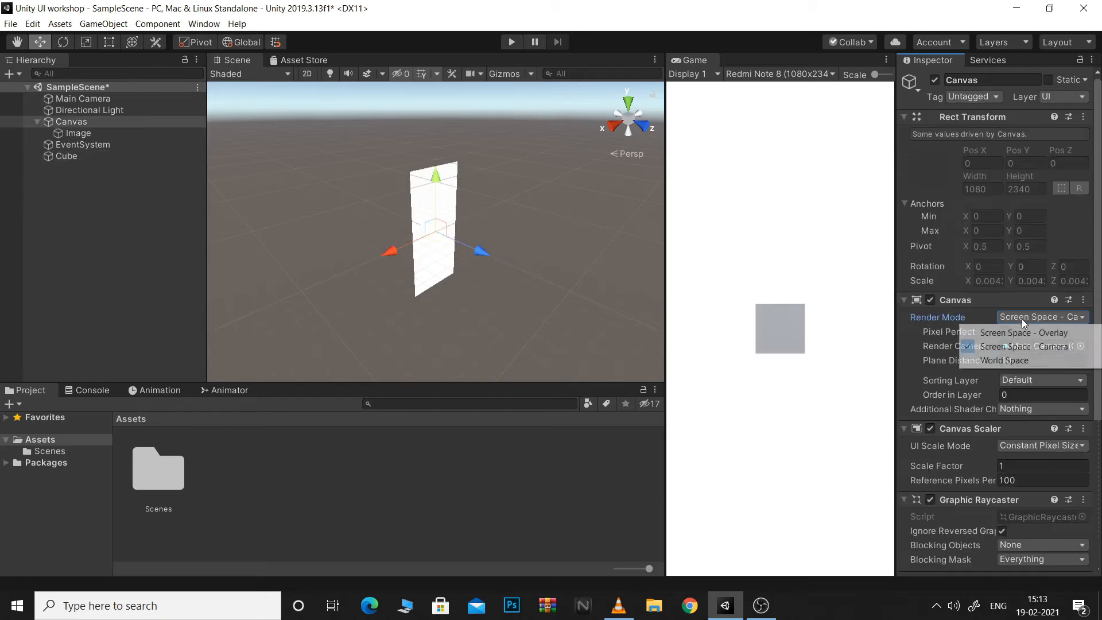
Step: Switch the Canvas to World Space and set its Rect Transform width to 916.9
click(1003, 361)
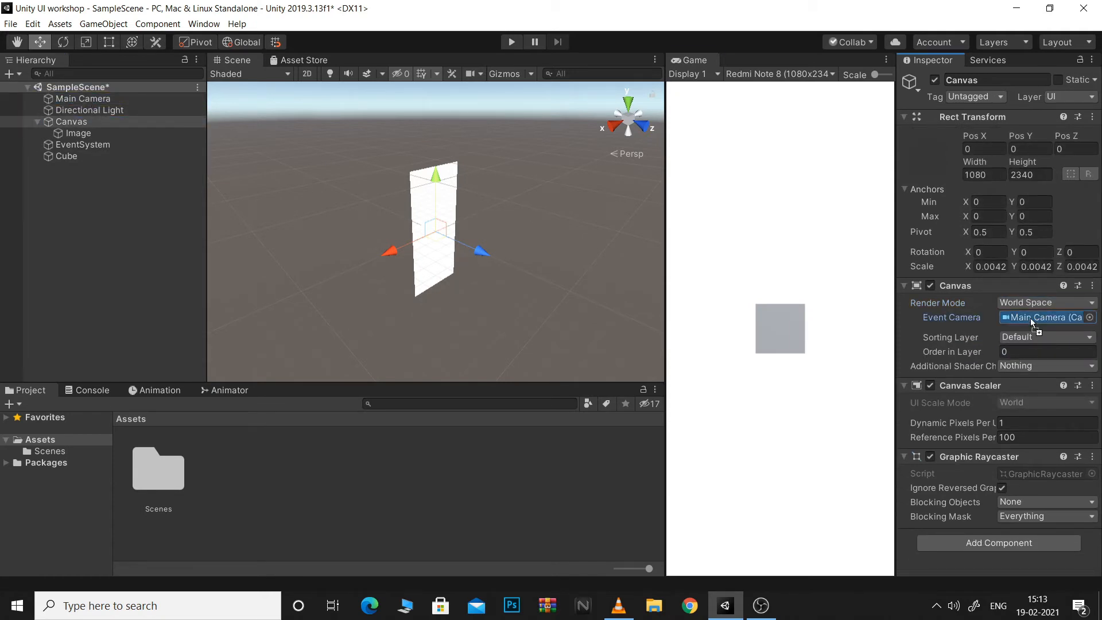
click(82, 99)
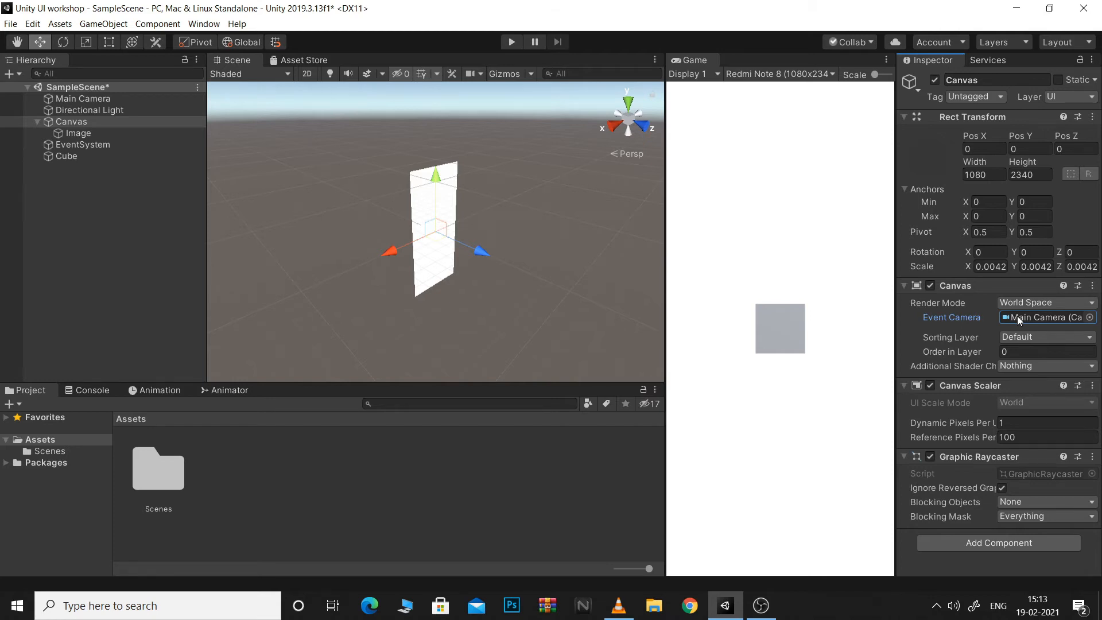
drag(481, 249, 450, 249)
text(616.6)
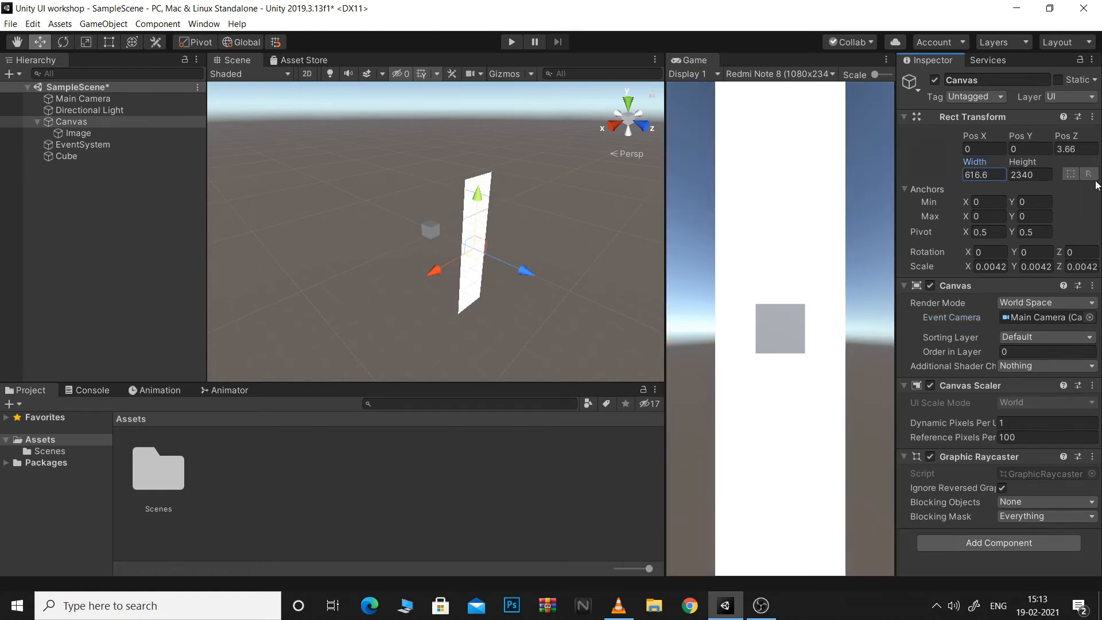
text(916.9)
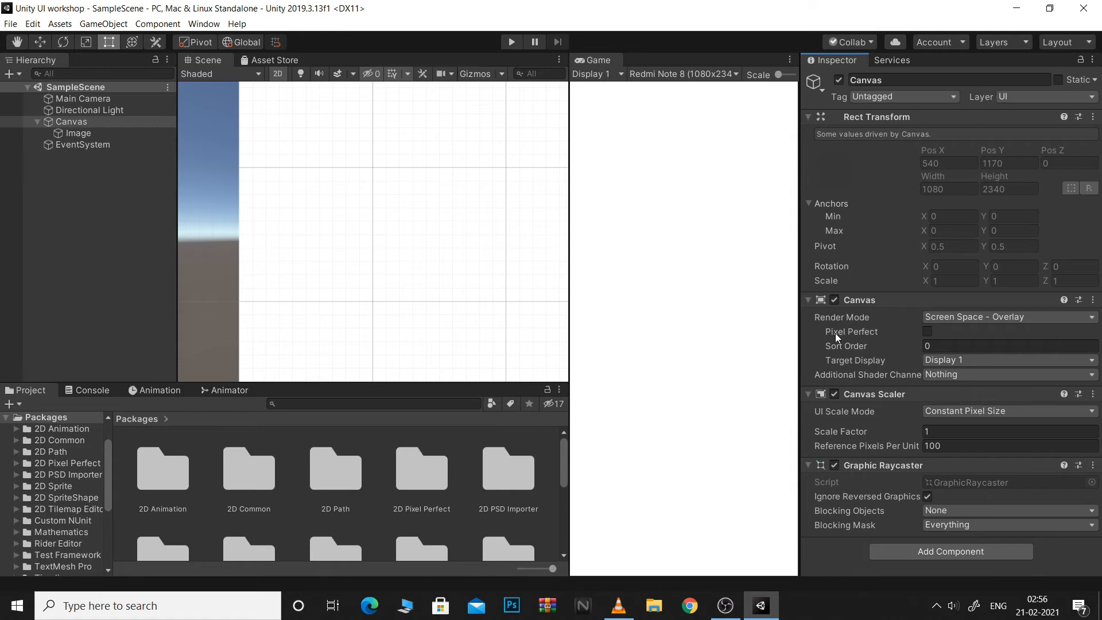
click(928, 331)
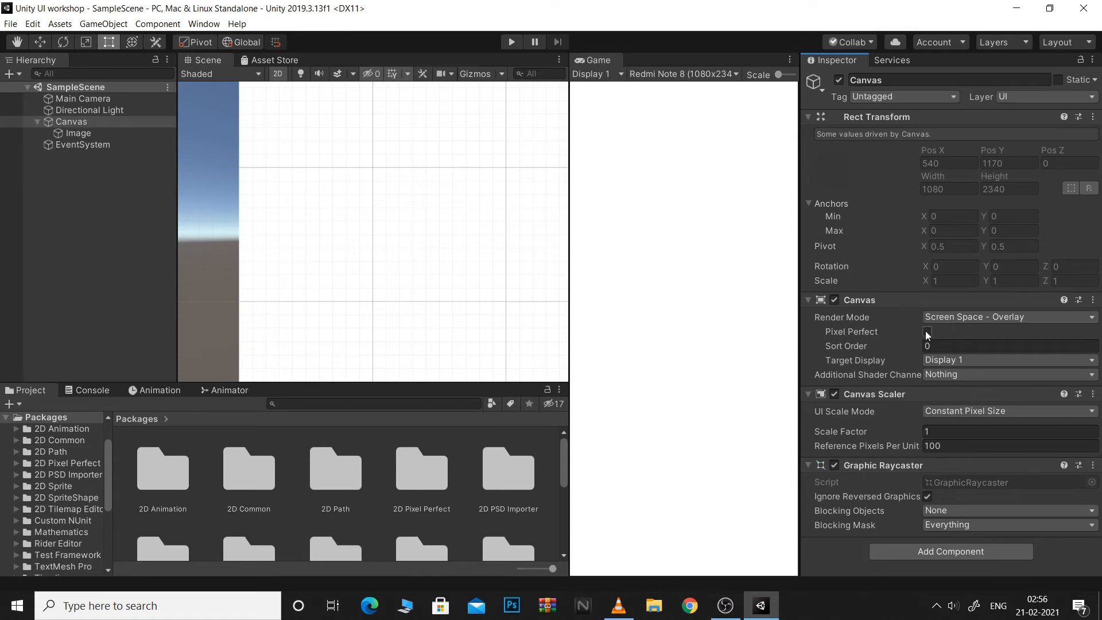
click(927, 331)
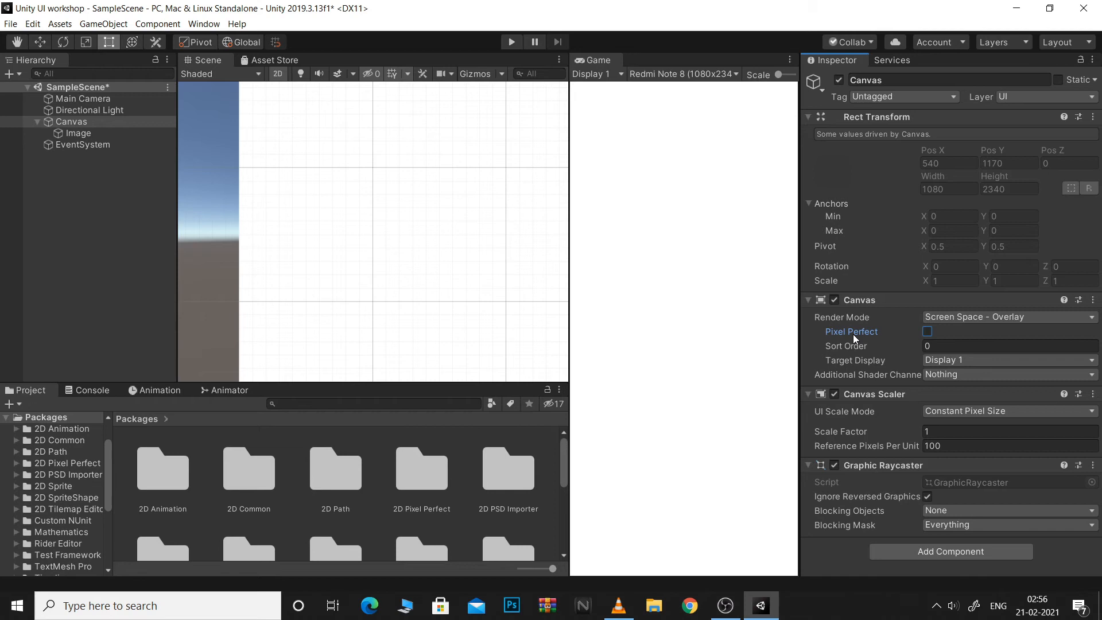
mouse_move(877, 364)
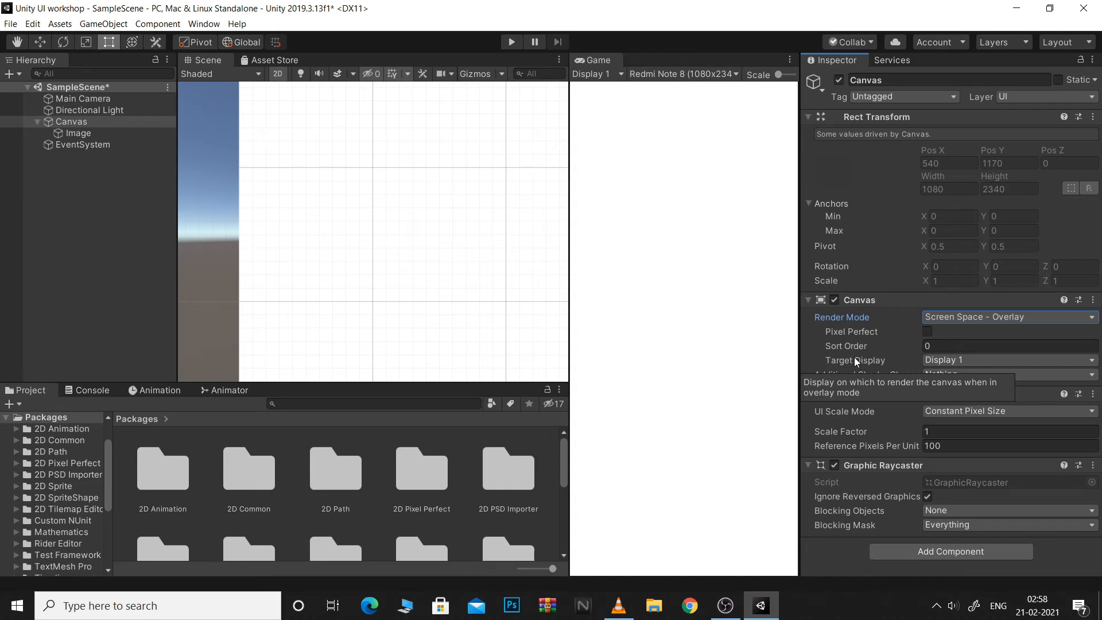
mouse_move(949, 360)
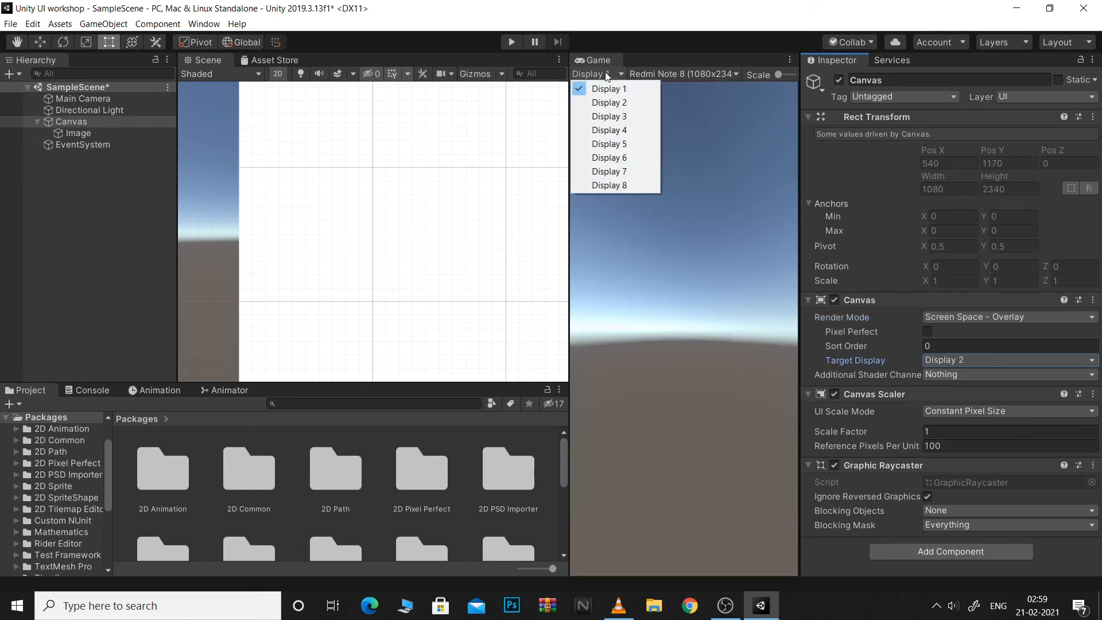
Step: Preview a different display in the Game view so Display 1 shows only the sky
click(608, 102)
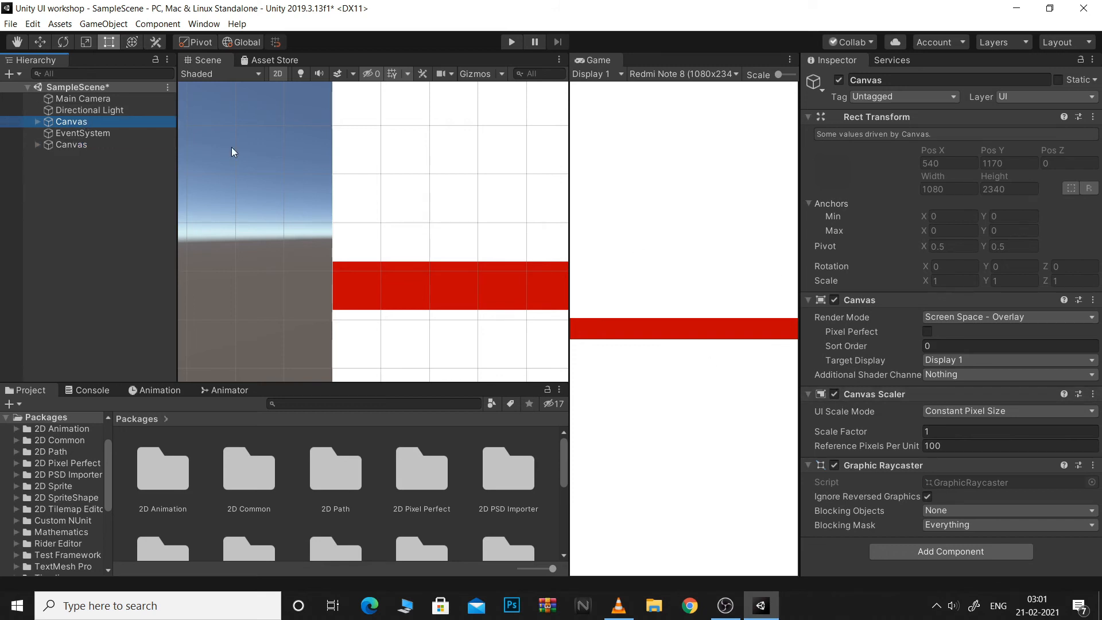
mouse_move(864, 349)
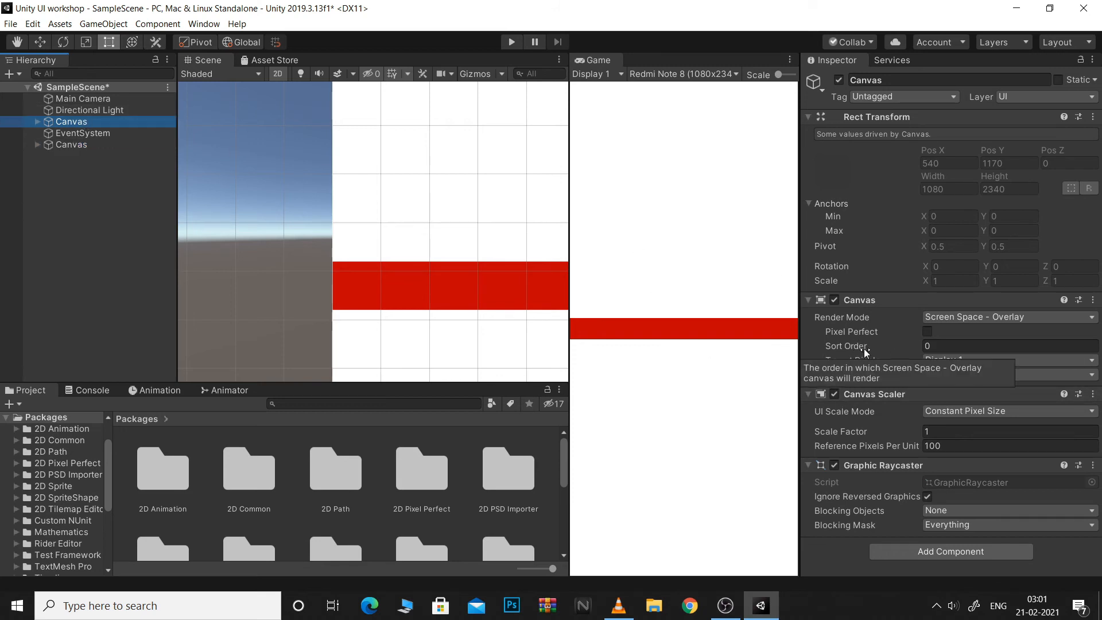
mouse_move(200, 168)
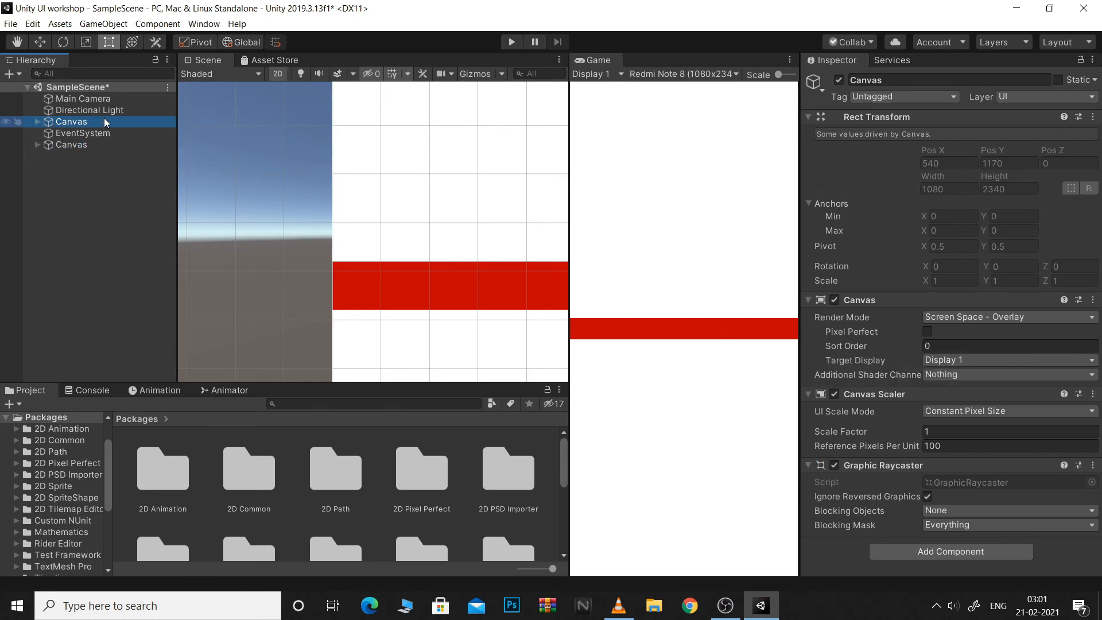
Step: Select the second Canvas and set its Sort Order to -5
click(71, 145)
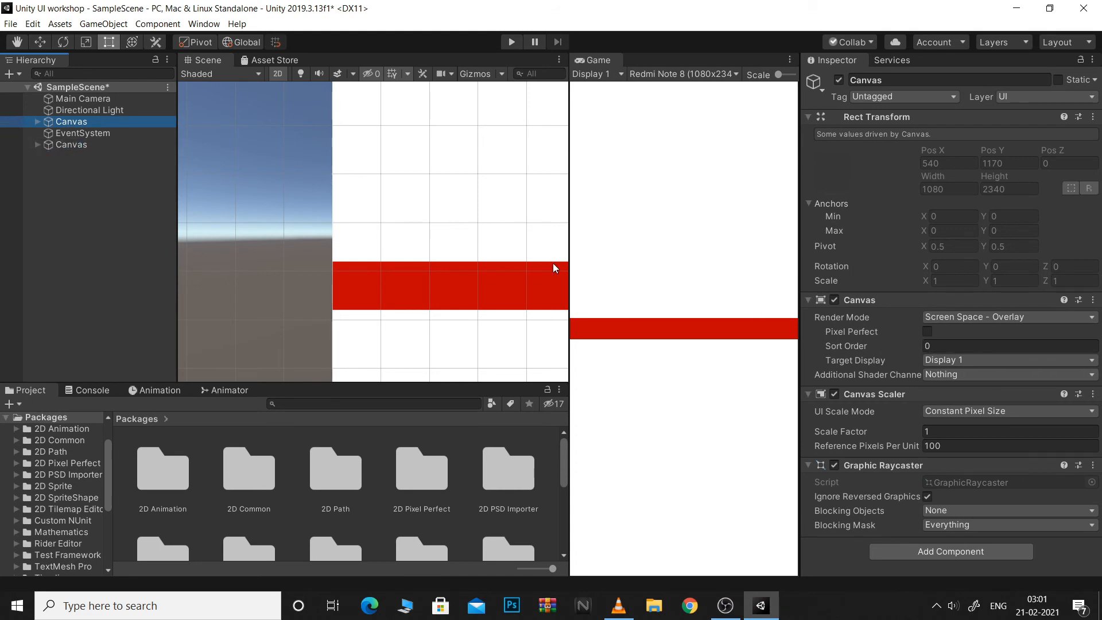
click(72, 145)
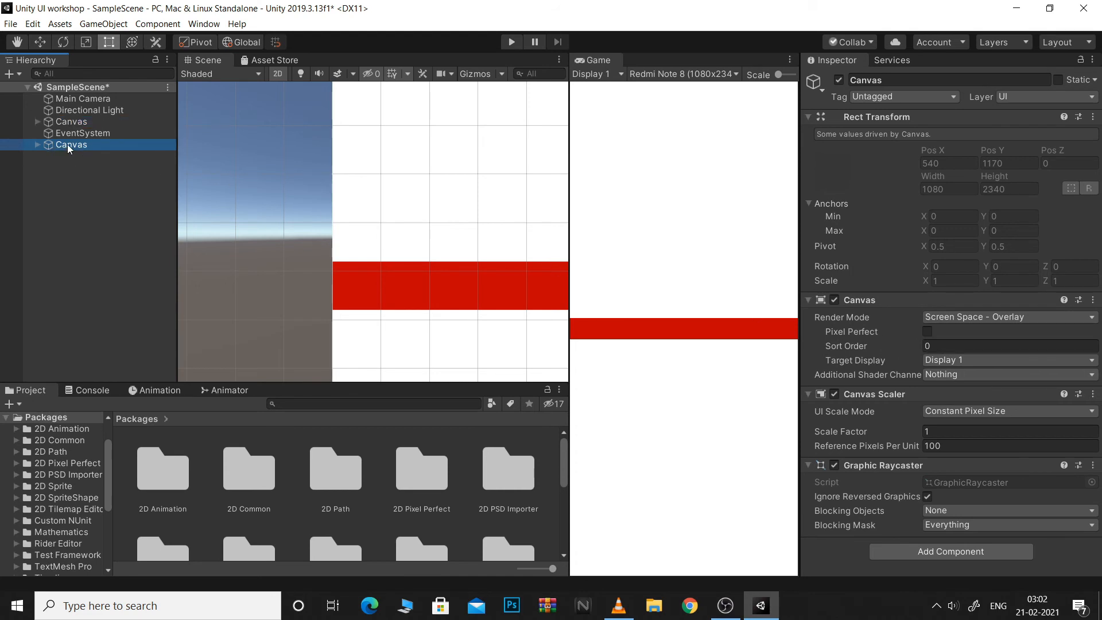
click(72, 121)
text(8)
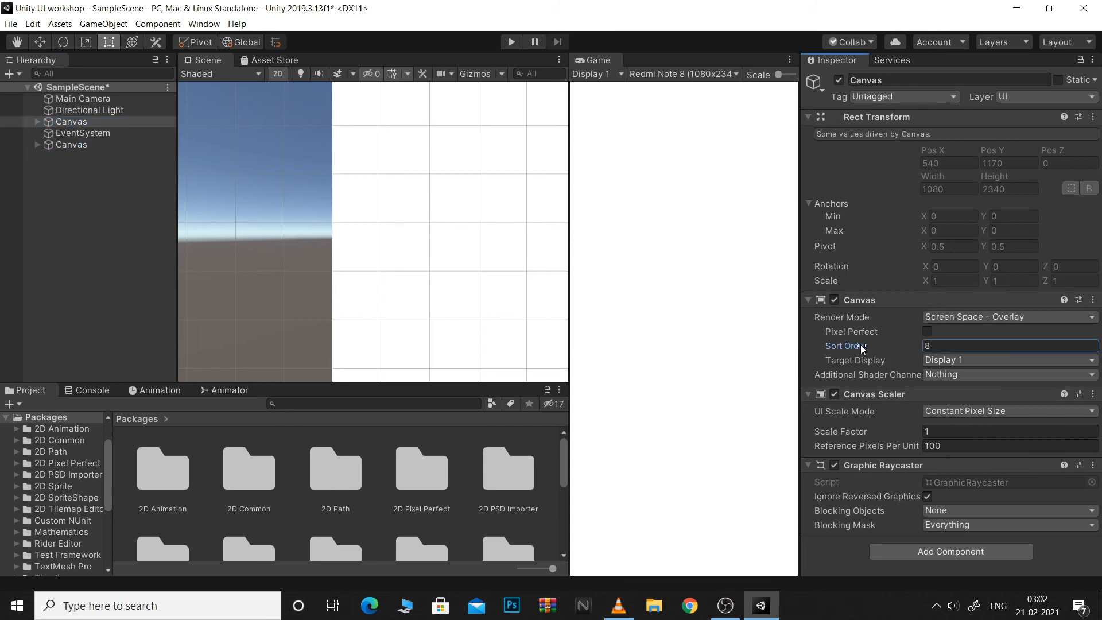
text(-5)
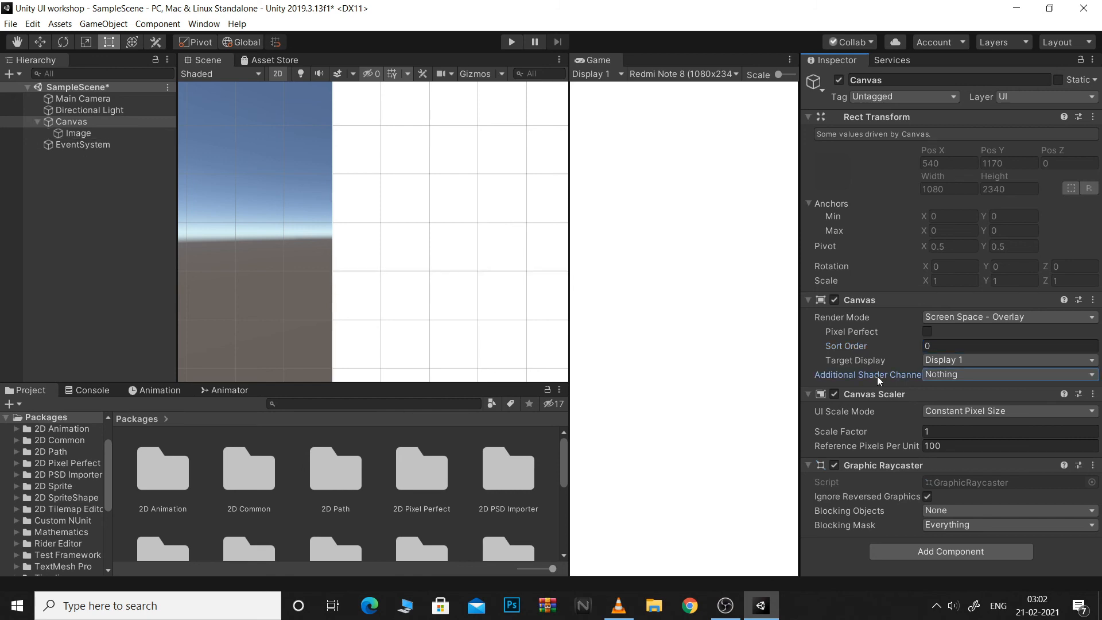
click(1011, 375)
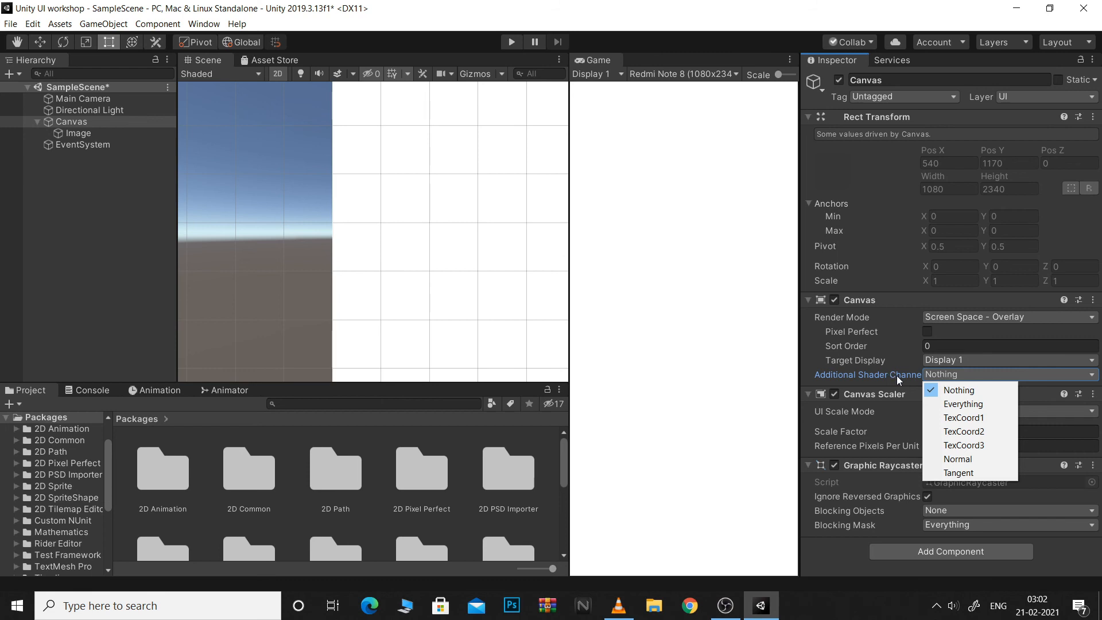
mouse_move(908, 378)
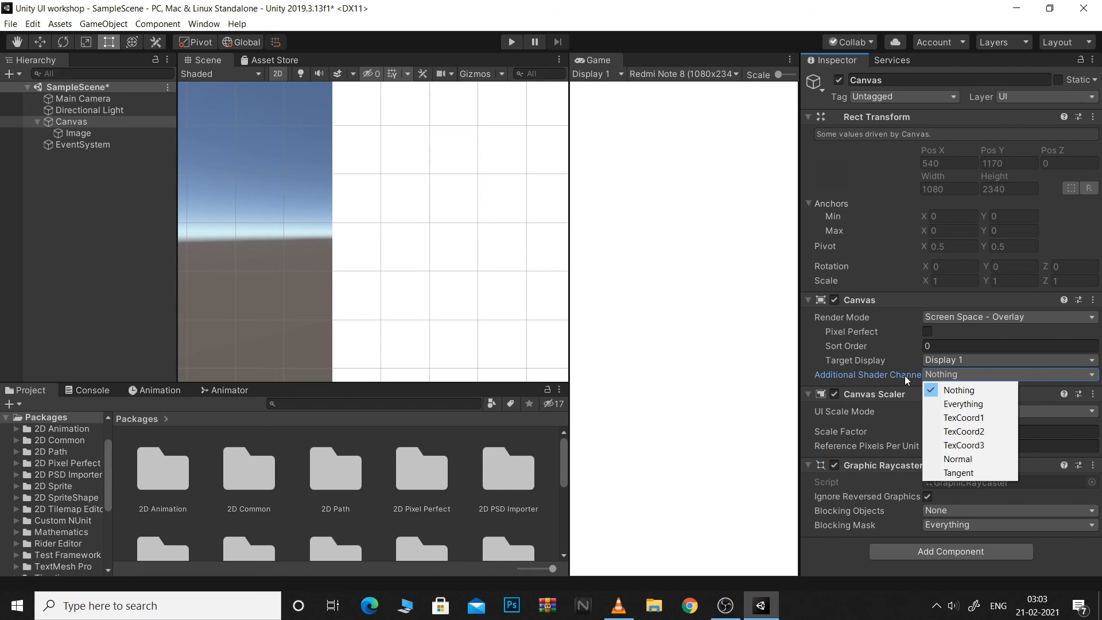
click(959, 390)
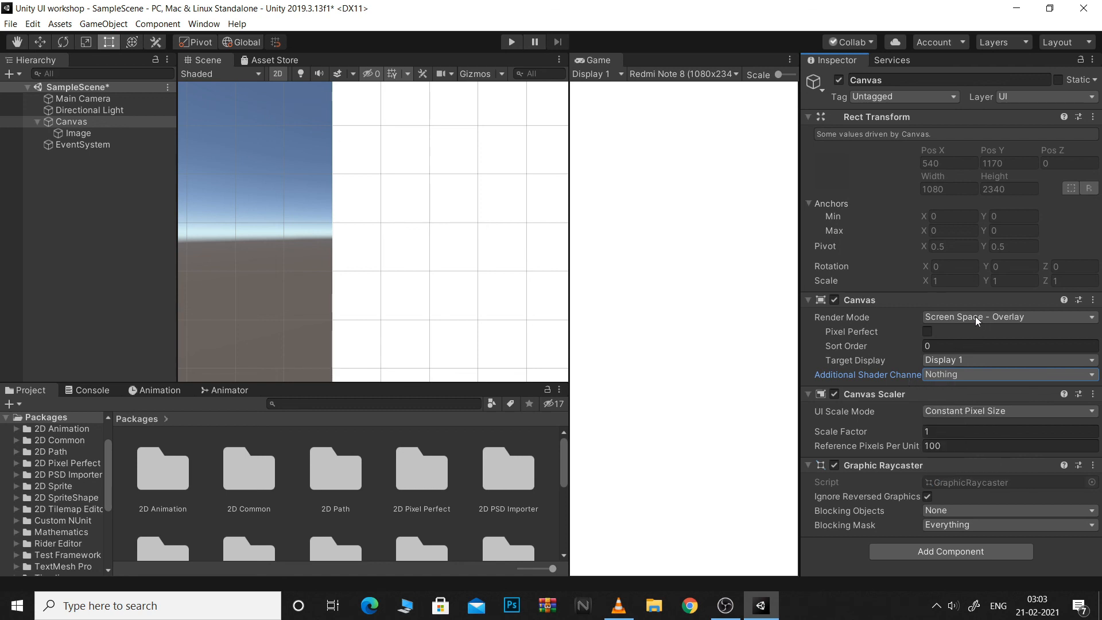